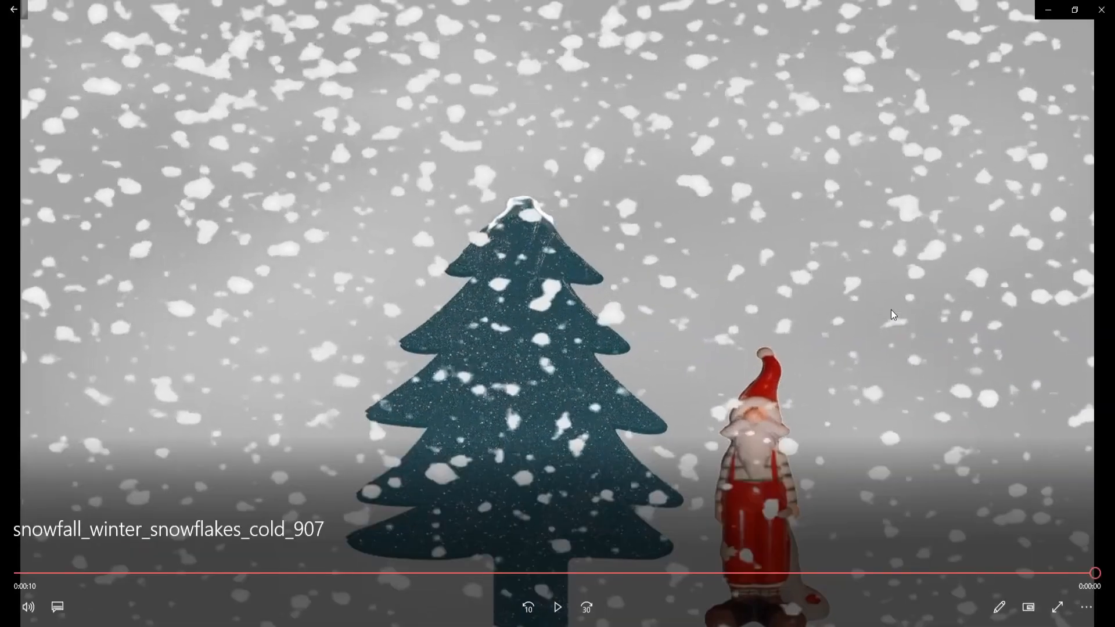
# Close the snowfall video player and return to the pyworks project.
pyautogui.click(12, 9)
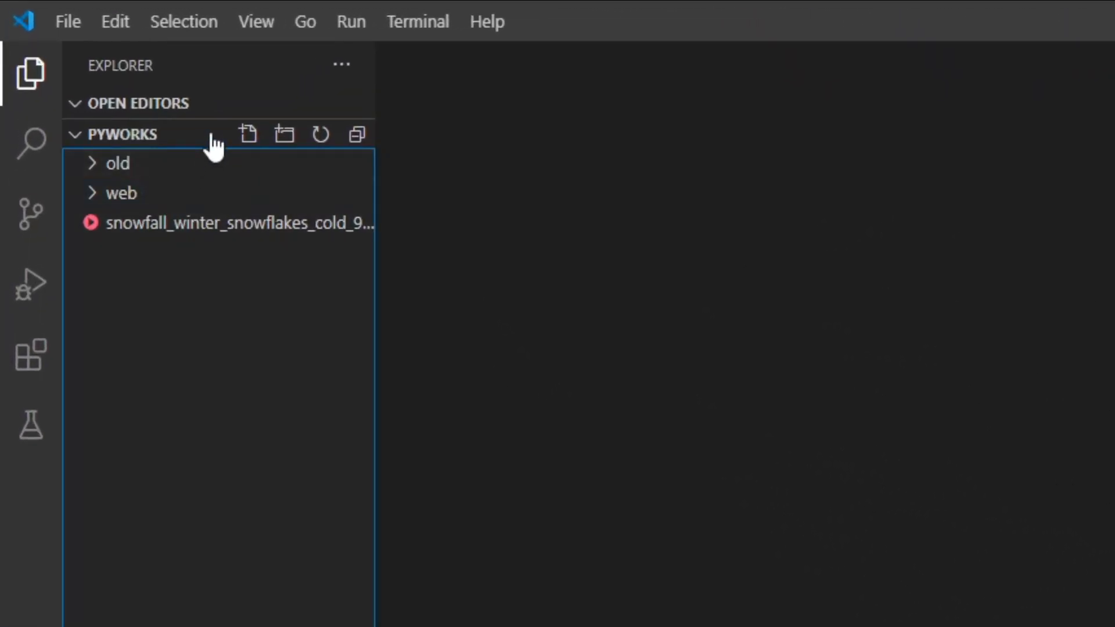
# Create a new file named gif.py in the PYWORKS folder.
pyautogui.click(247, 134)
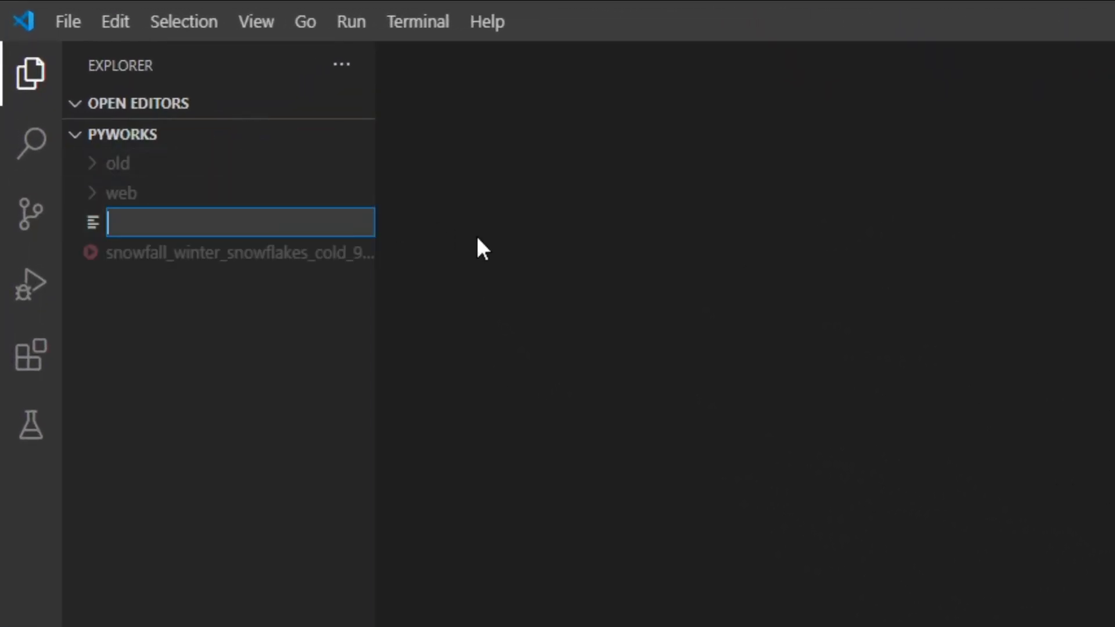
pyautogui.write('gif.')
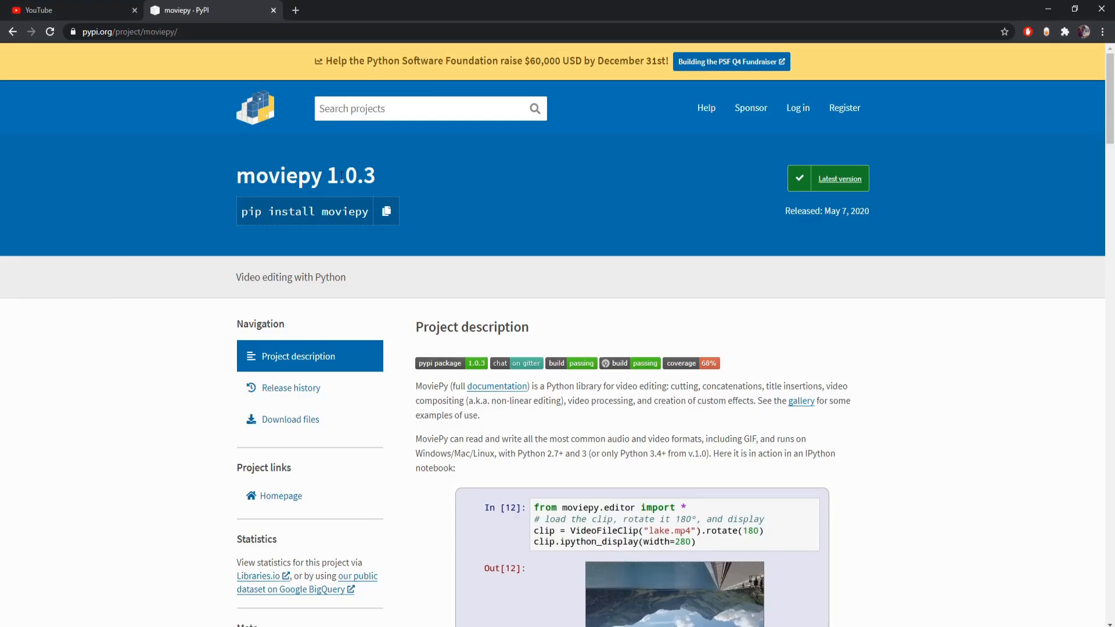
pyautogui.moveTo(386, 211)
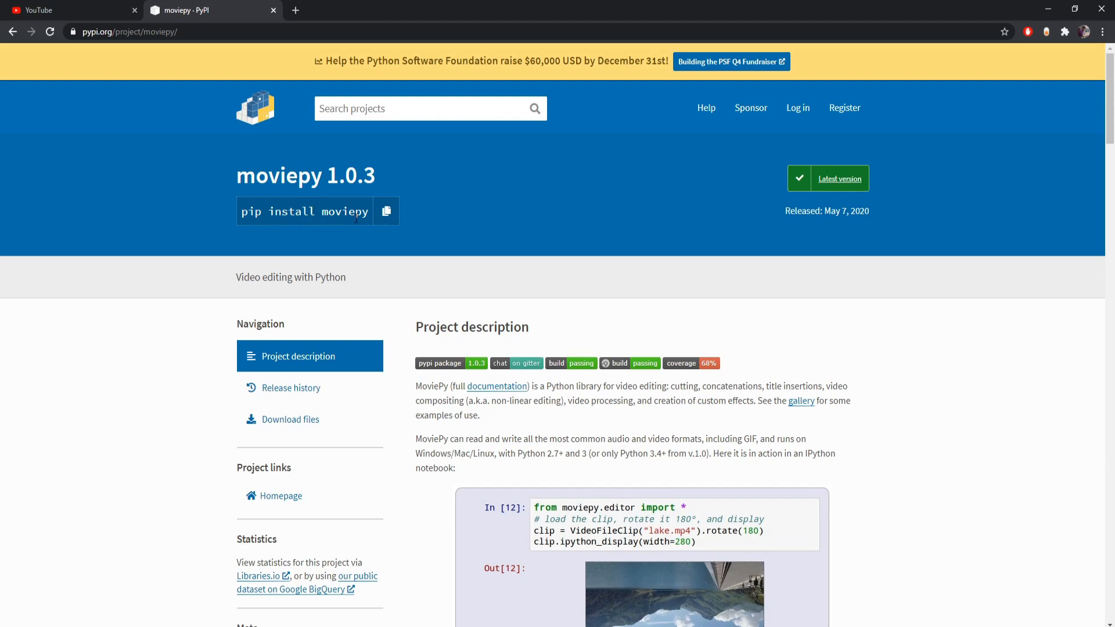
# Leave the moviepy PyPI page and return to the code editor.
pyautogui.click(386, 211)
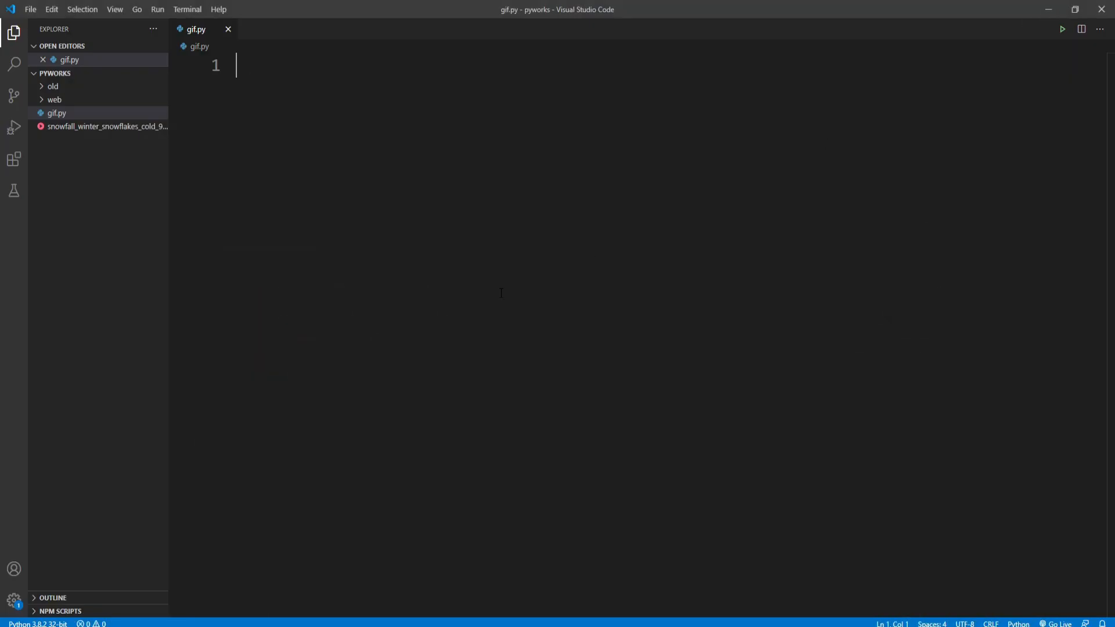
pyautogui.click(187, 9)
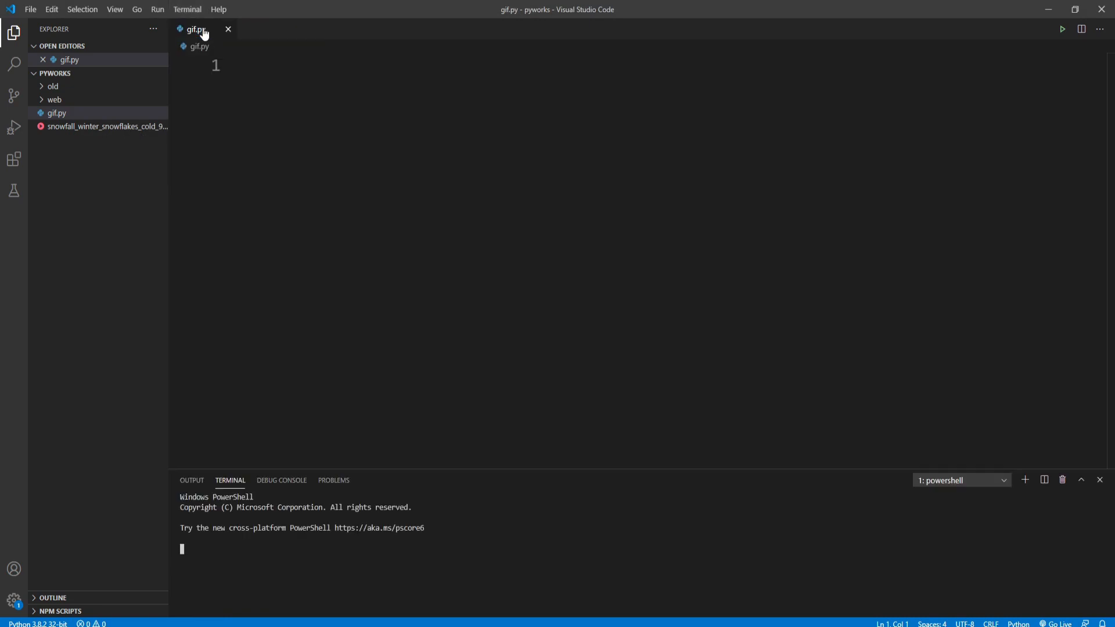
pyautogui.write('pip install moviepy')
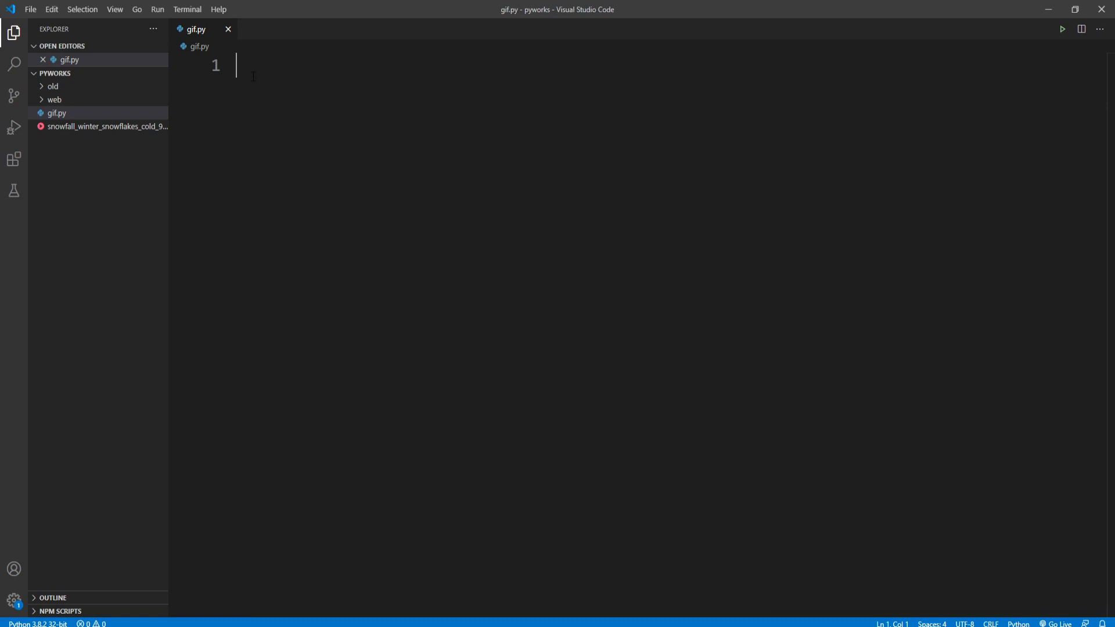
# Write 'from moviepy.editor import VideoFileClip' and 'from tkinter.filedialog import *'.
pyautogui.write('f')
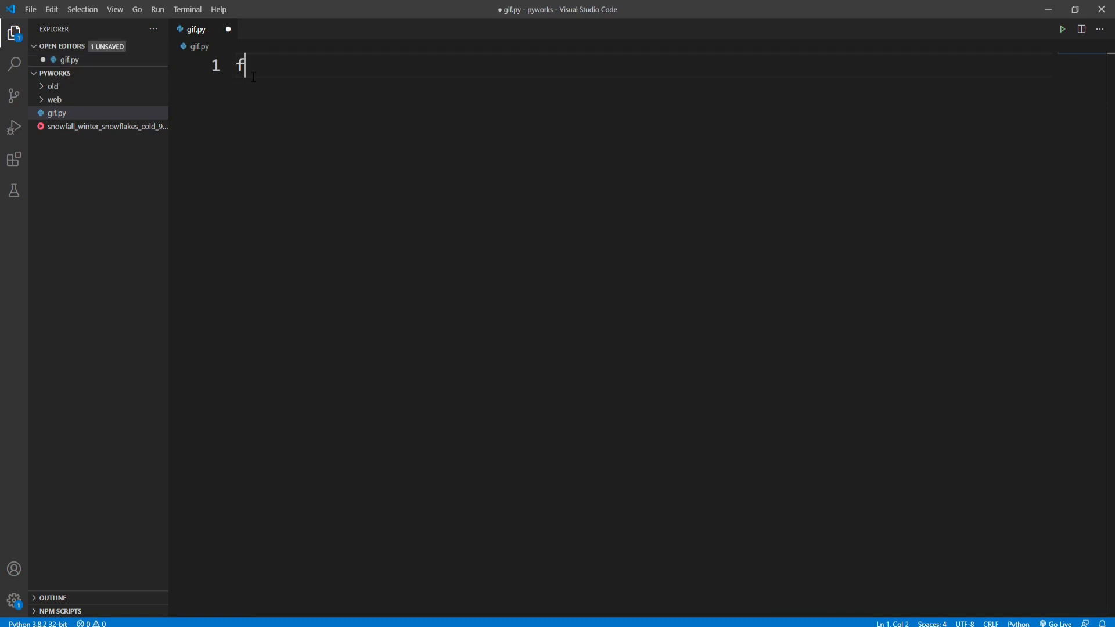
pyautogui.write('rom movi')
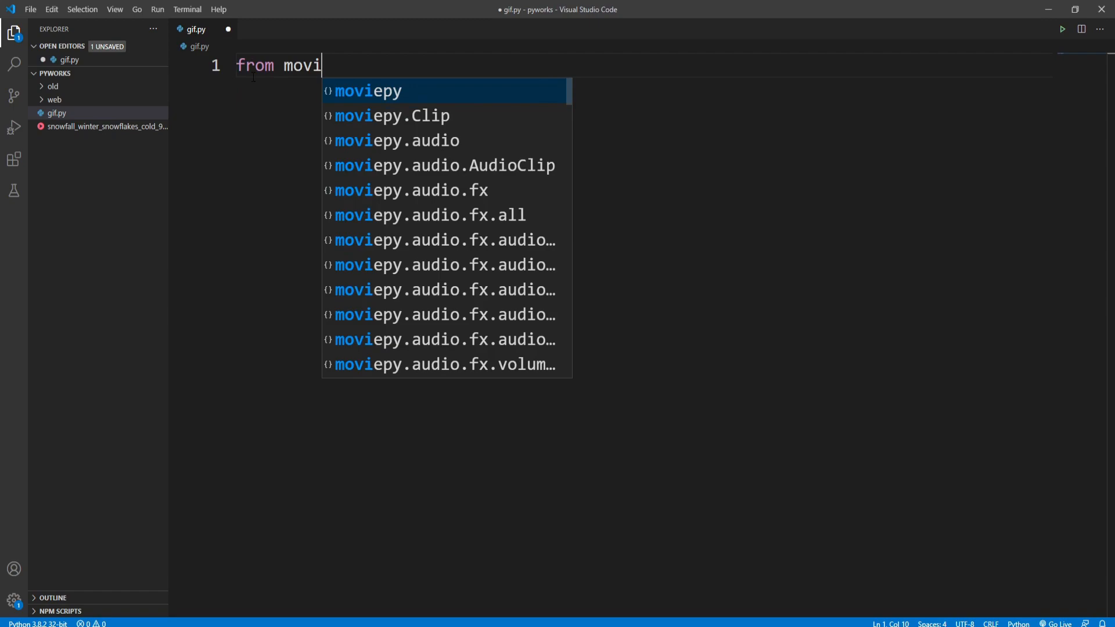
pyautogui.write('epy.editor import')
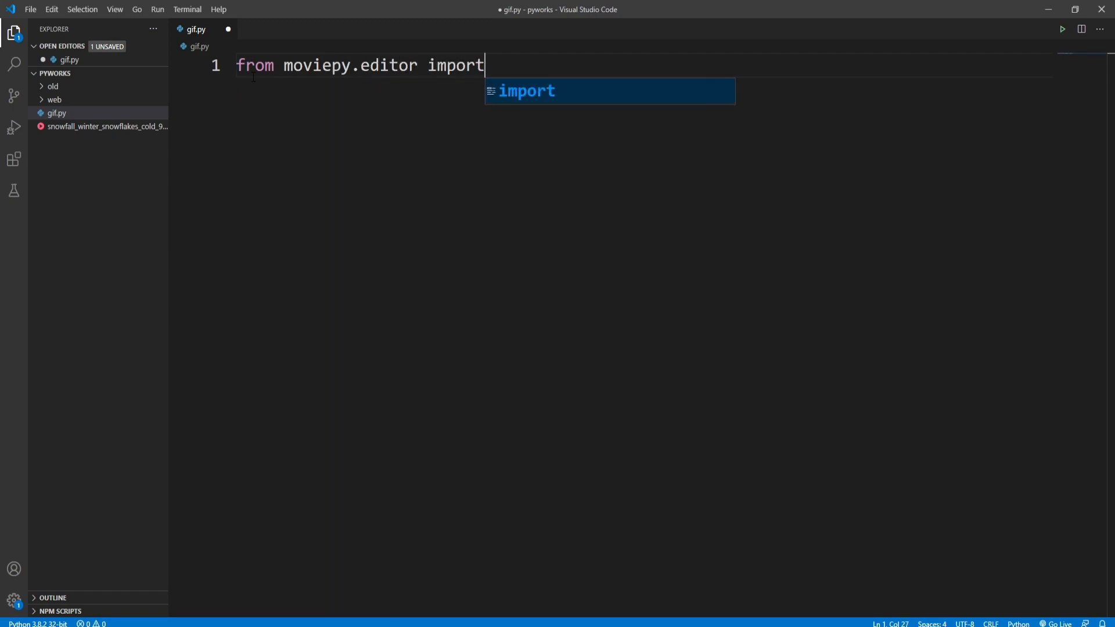
pyautogui.write('VideoFileClip')
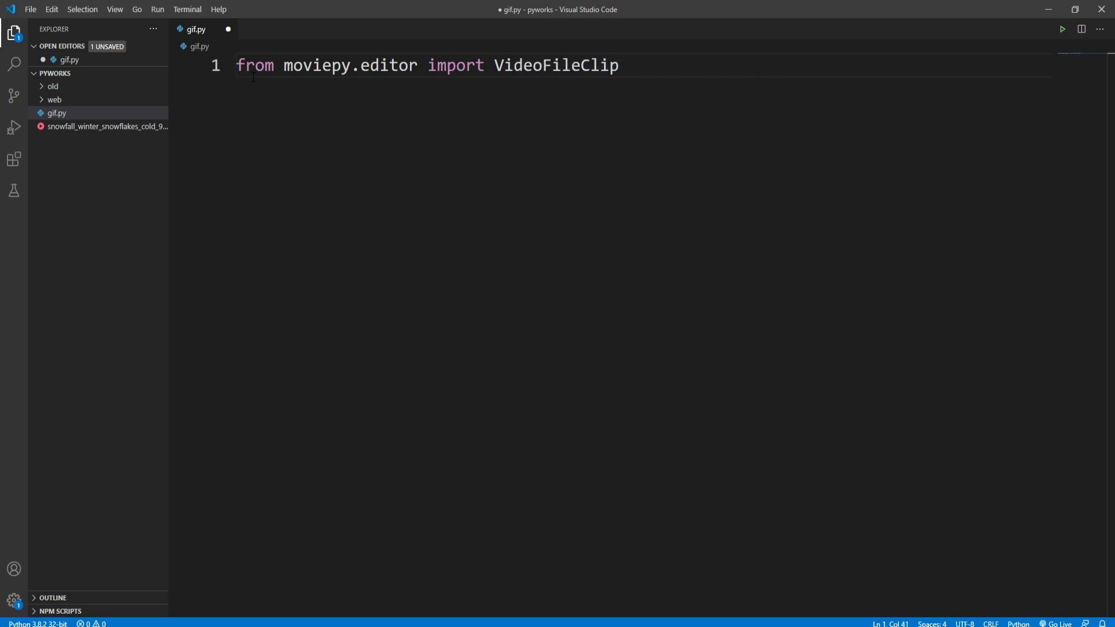
pyautogui.press('enter')
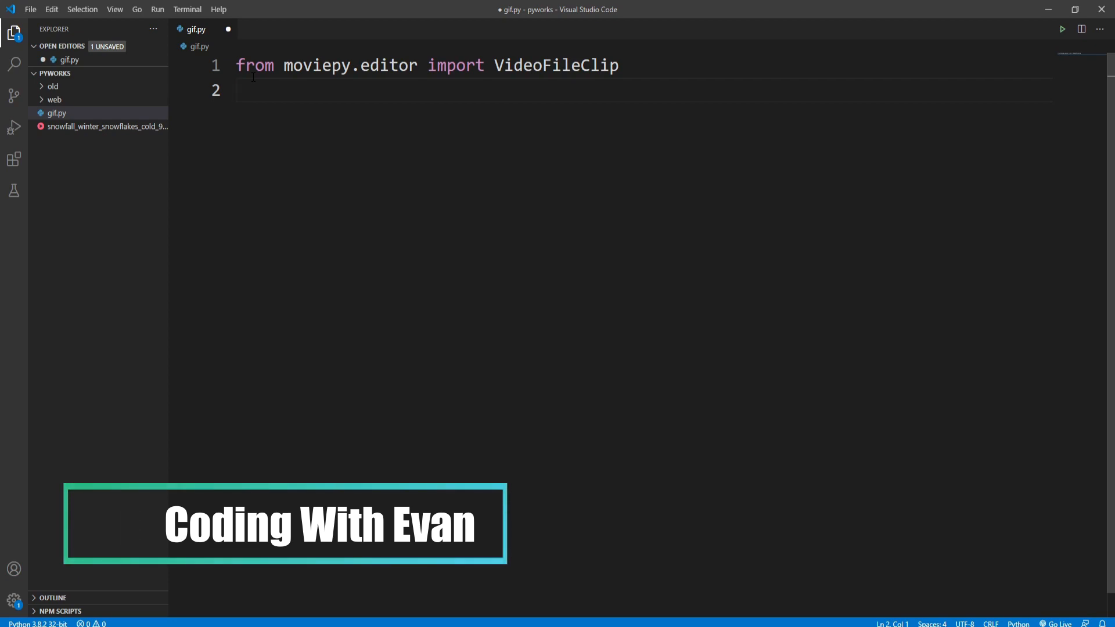
pyautogui.write('from tkinter')
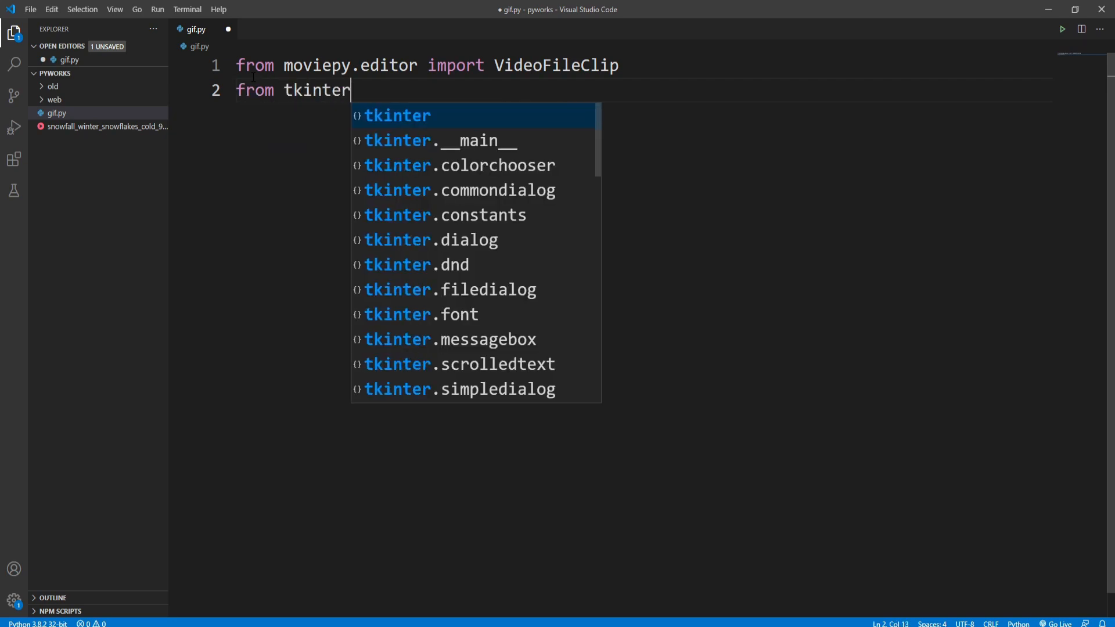
pyautogui.write('.filedialog')
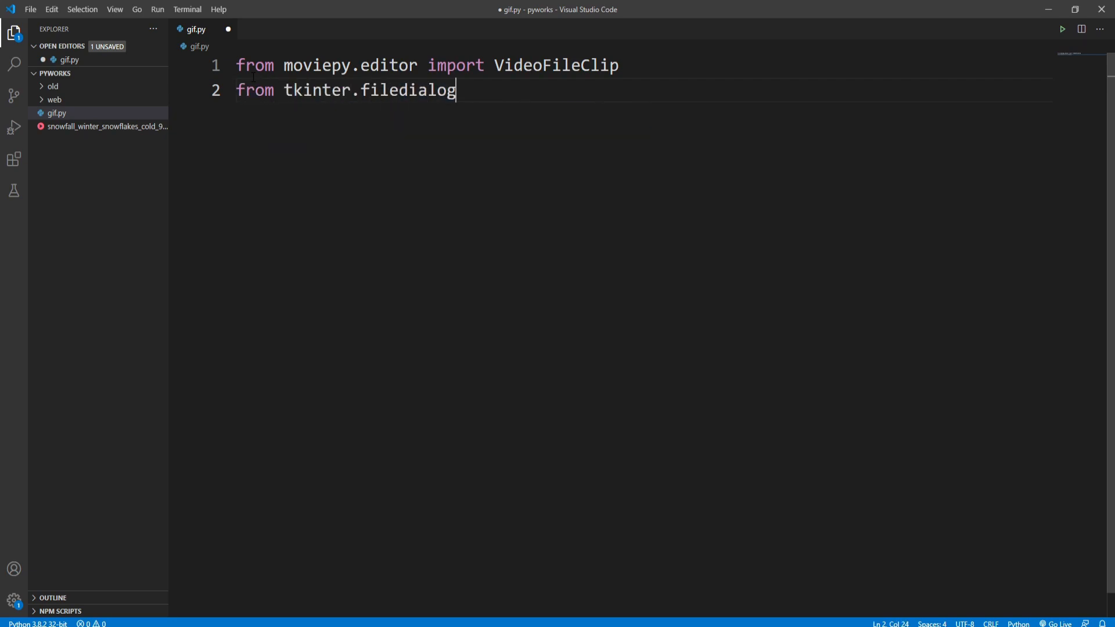
pyautogui.write('import *')
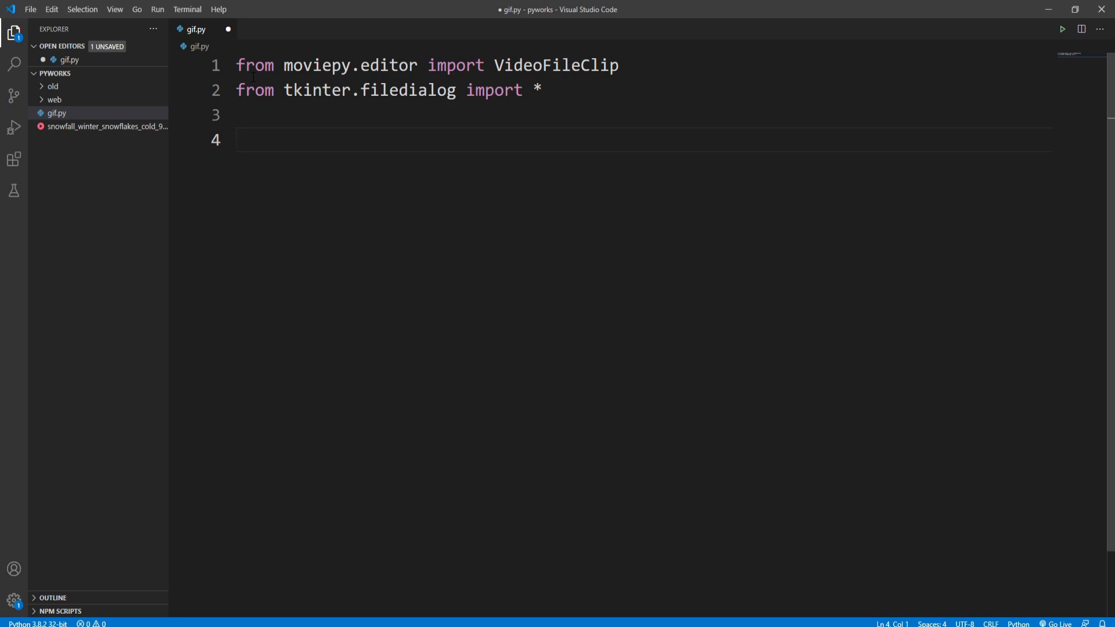
# Add 'video = askopenfilename()' and 'clip = VideoFileClip(video)' below the imports.
pyautogui.write('vi')
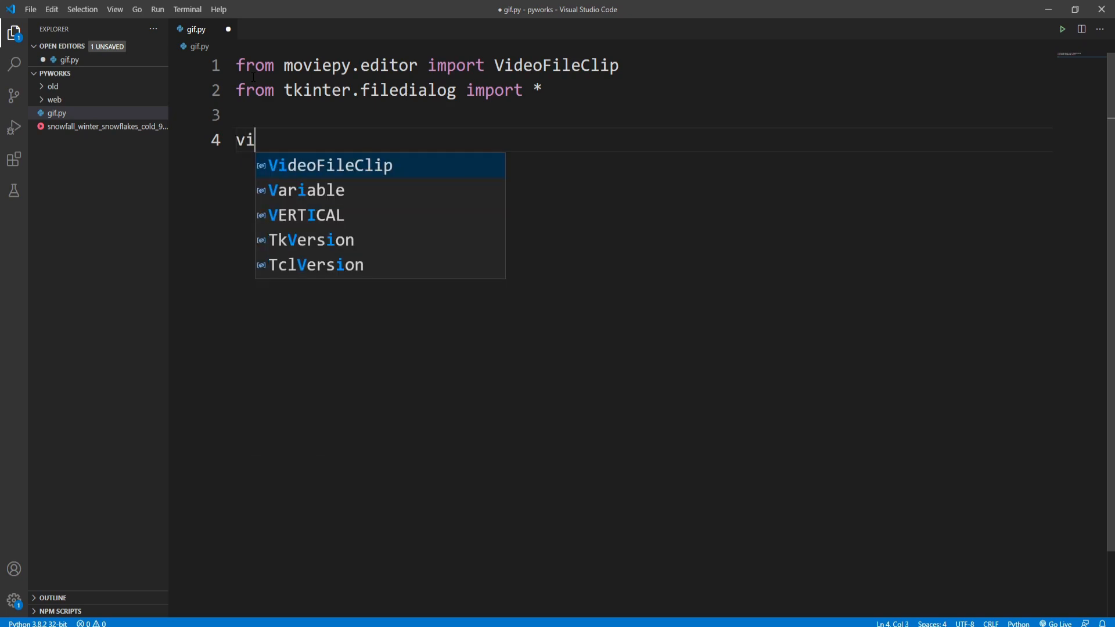
pyautogui.write('deo')
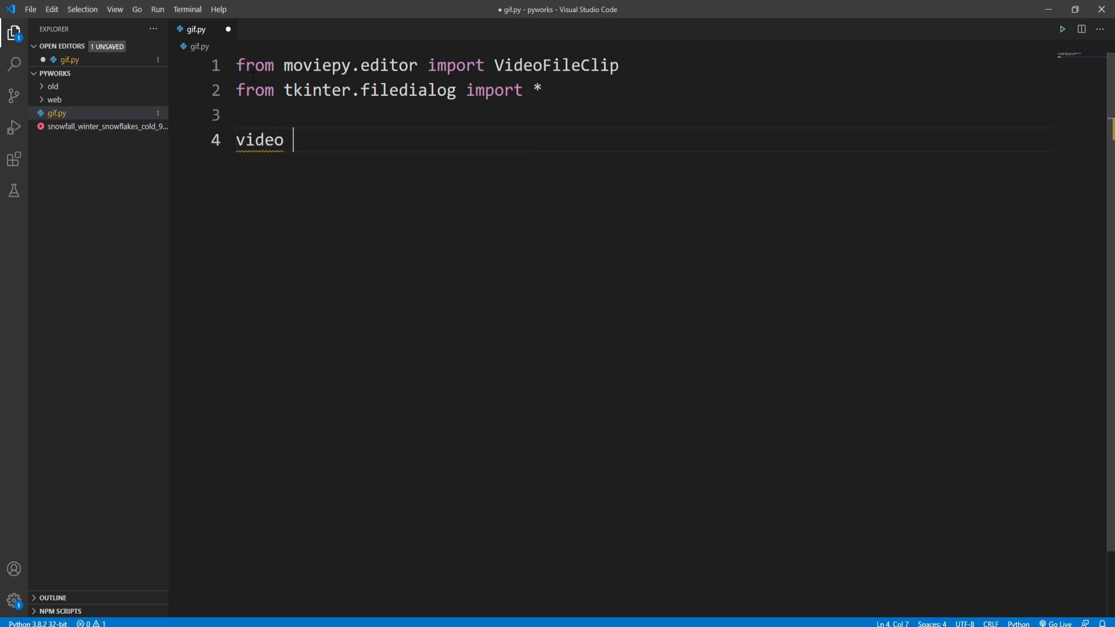
pyautogui.write('=')
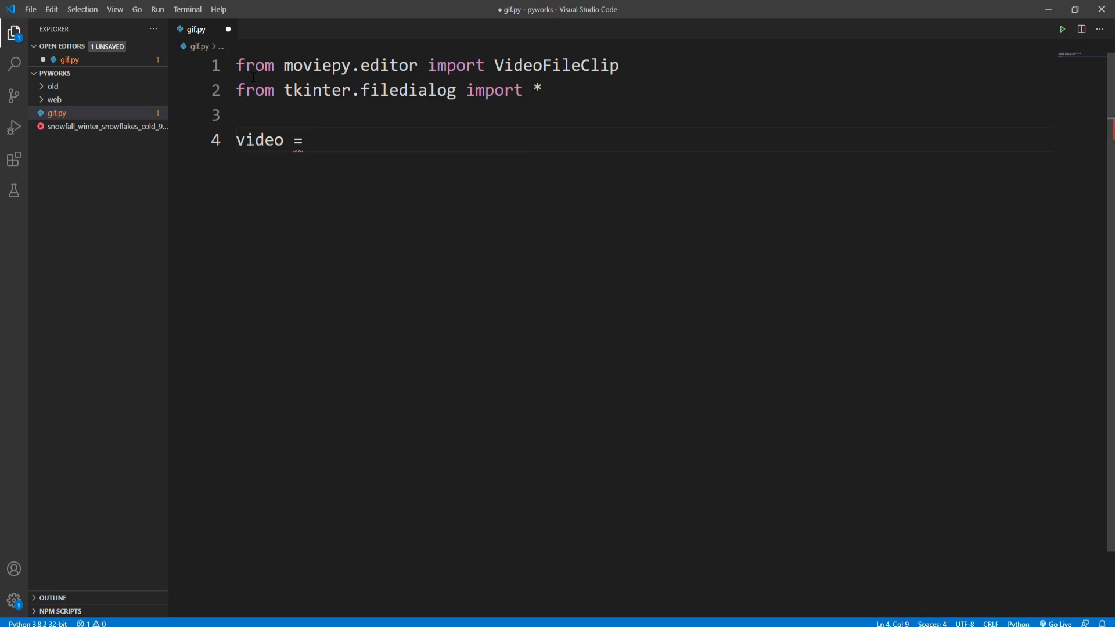
pyautogui.write('as')
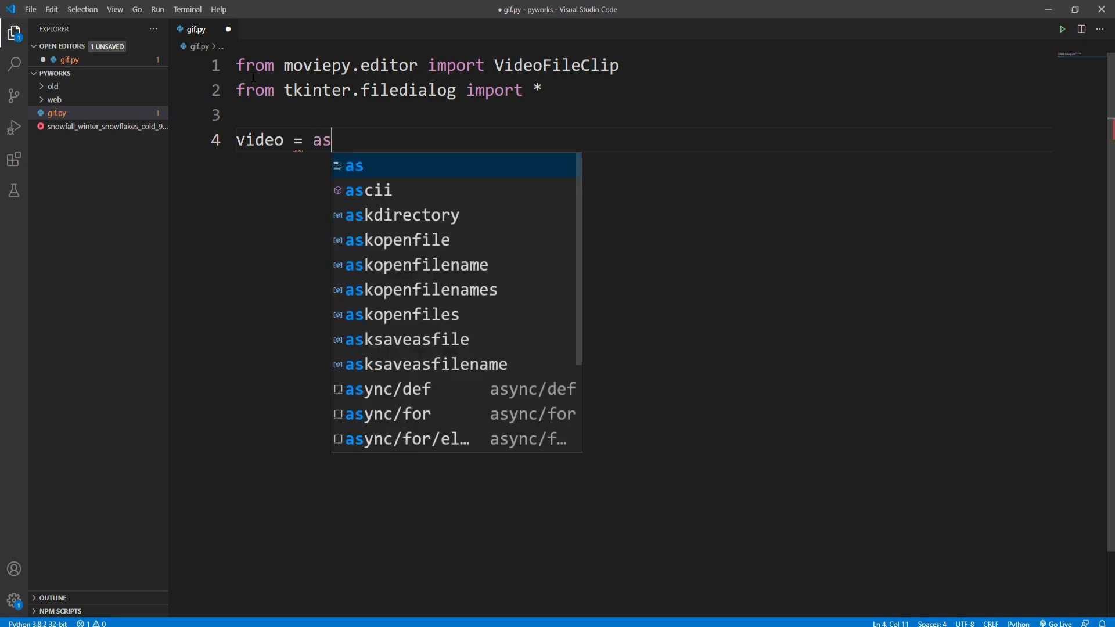
pyautogui.write('kopenfilename(')
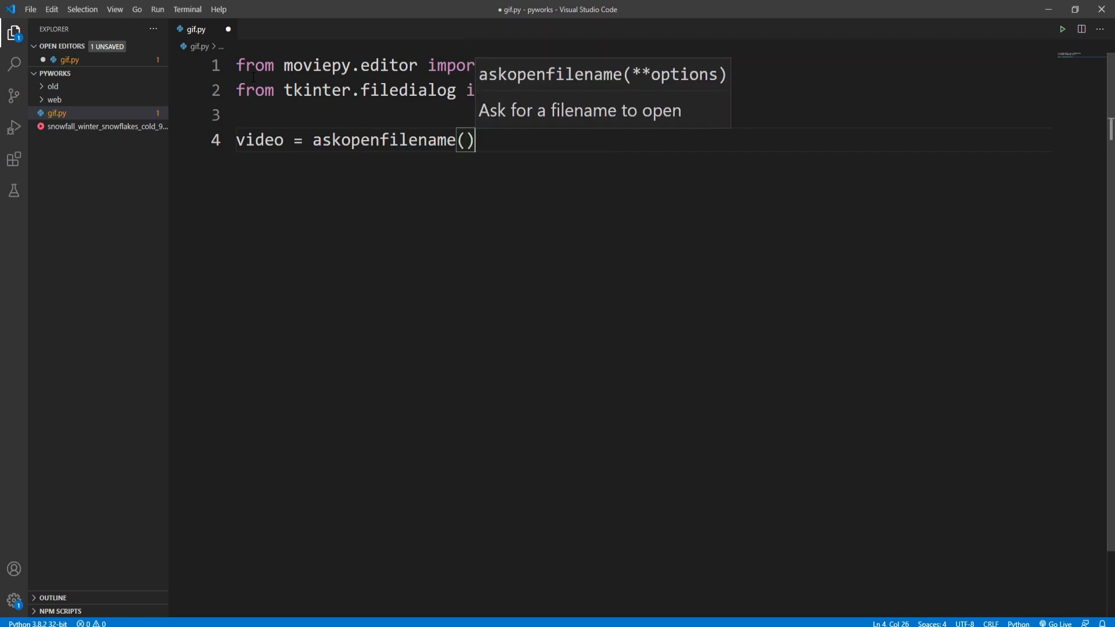
pyautogui.press('Enter')
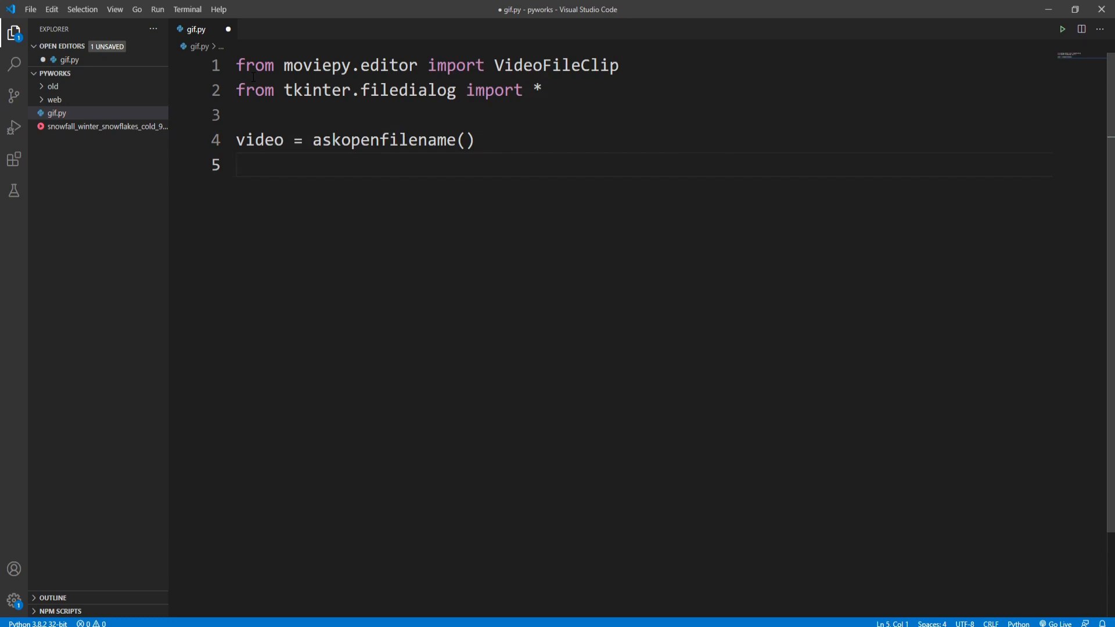
pyautogui.write('clip = VideoFileClip(')
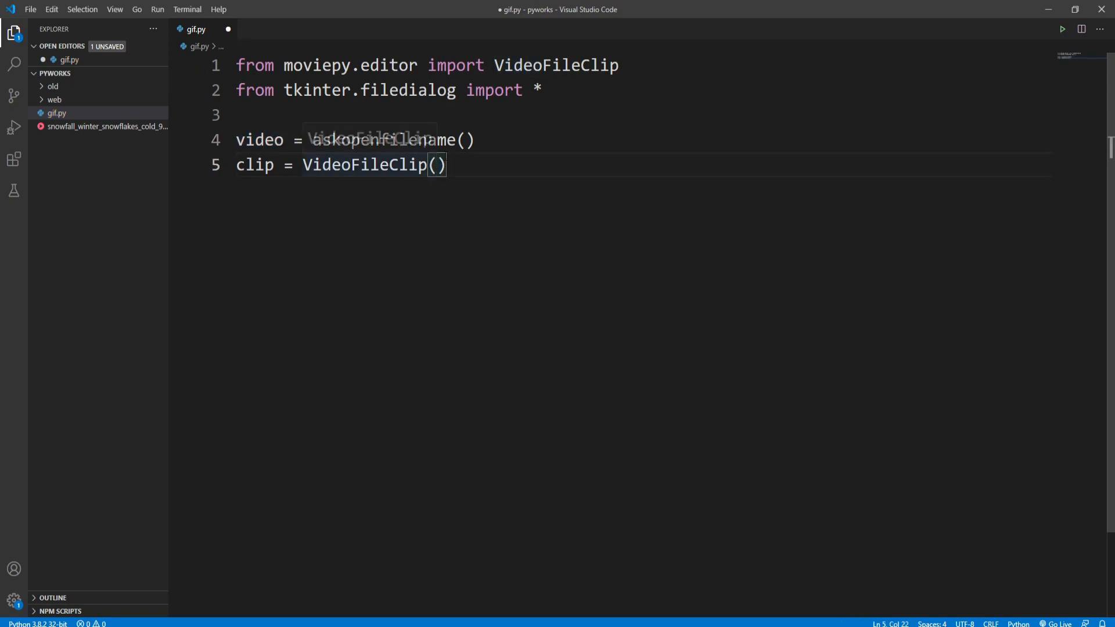
pyautogui.write('video')
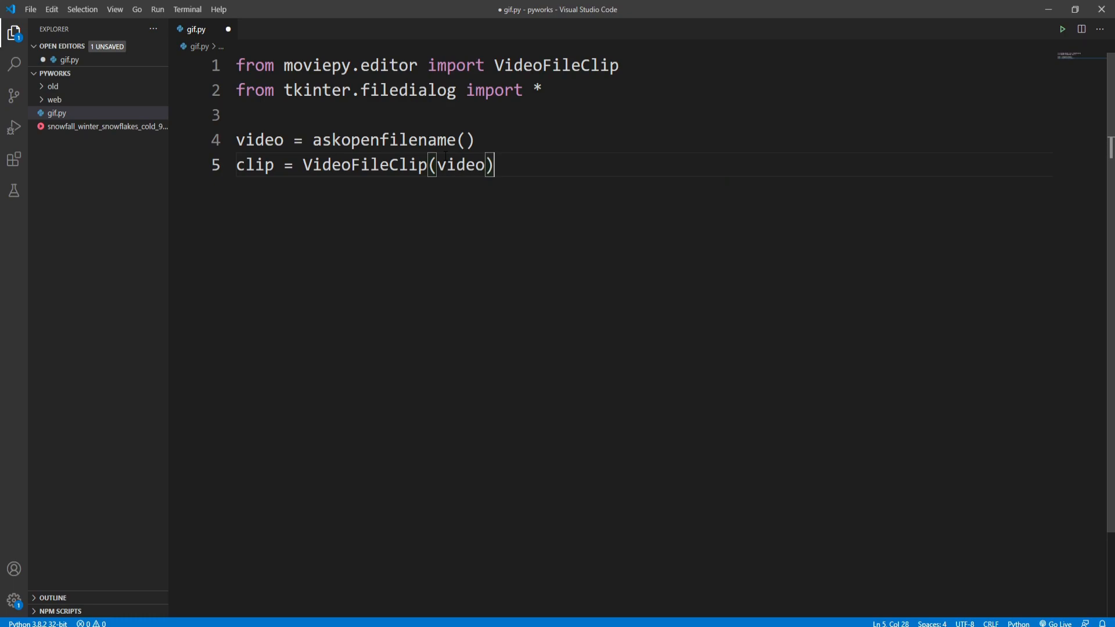
pyautogui.press('enter')
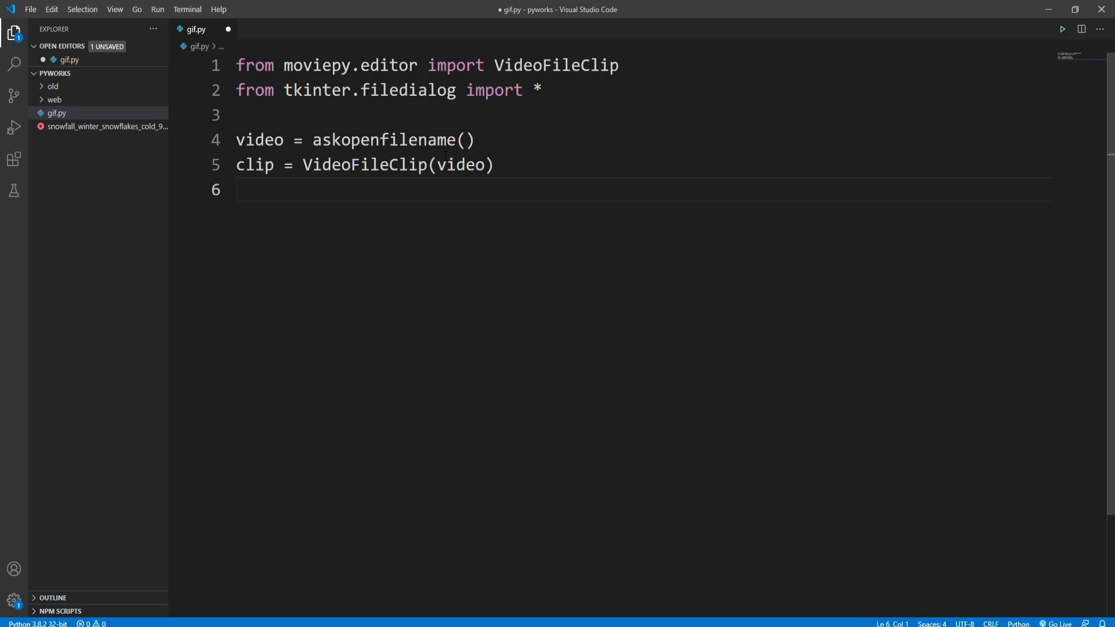
# Write line six as clip.write_gif("mygif.gif", fps=10).
pyautogui.write('clip.write_gif')
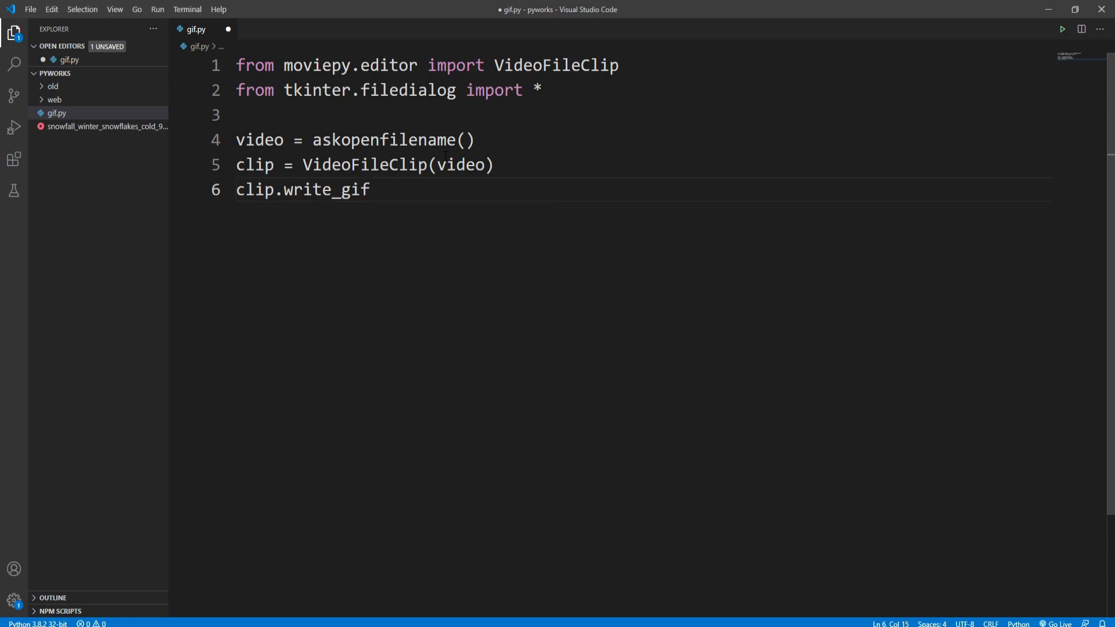
pyautogui.write('()')
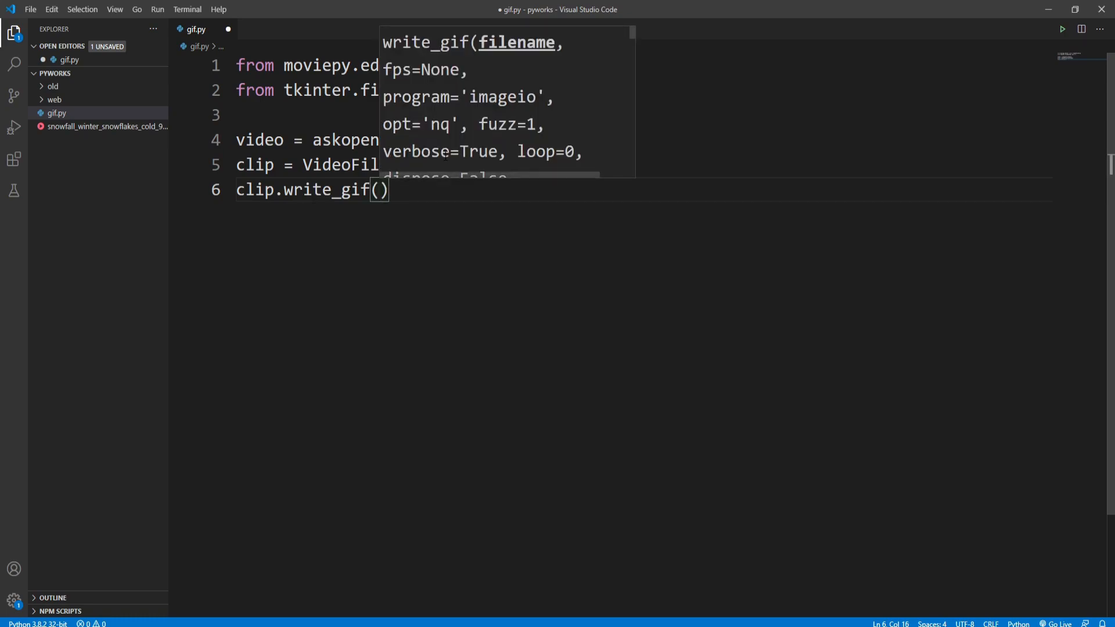
pyautogui.write('""')
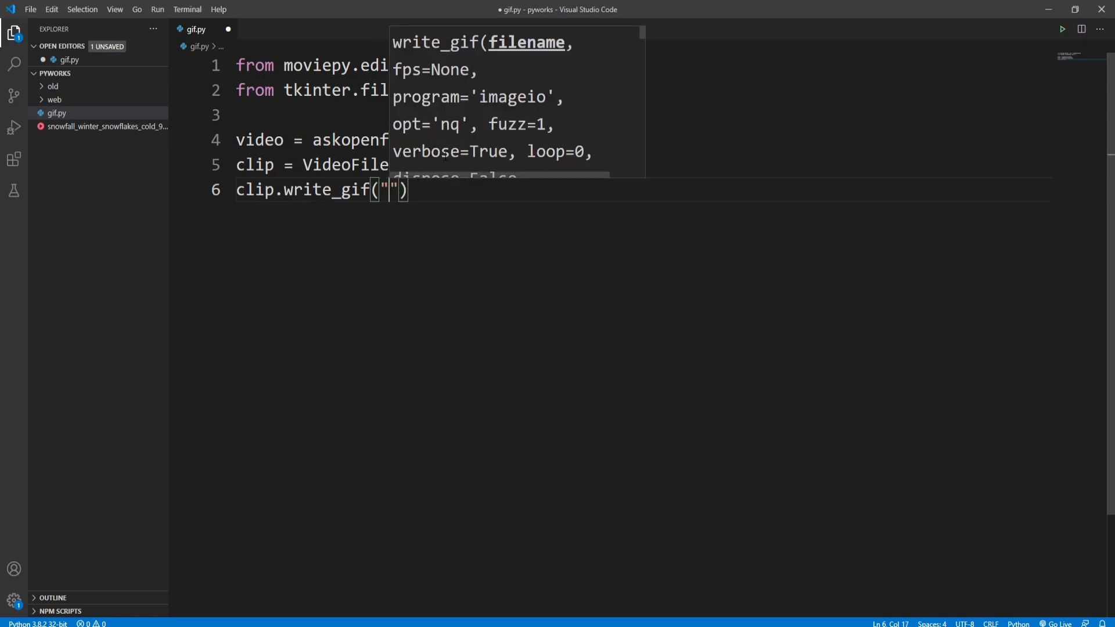
pyautogui.write('myg')
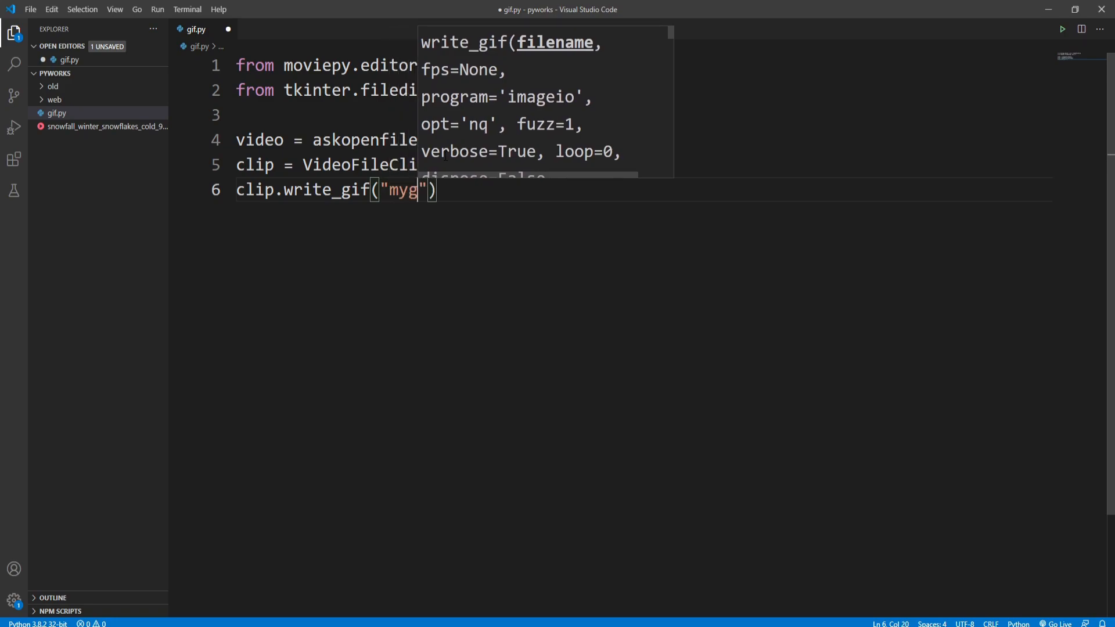
pyautogui.write('if.')
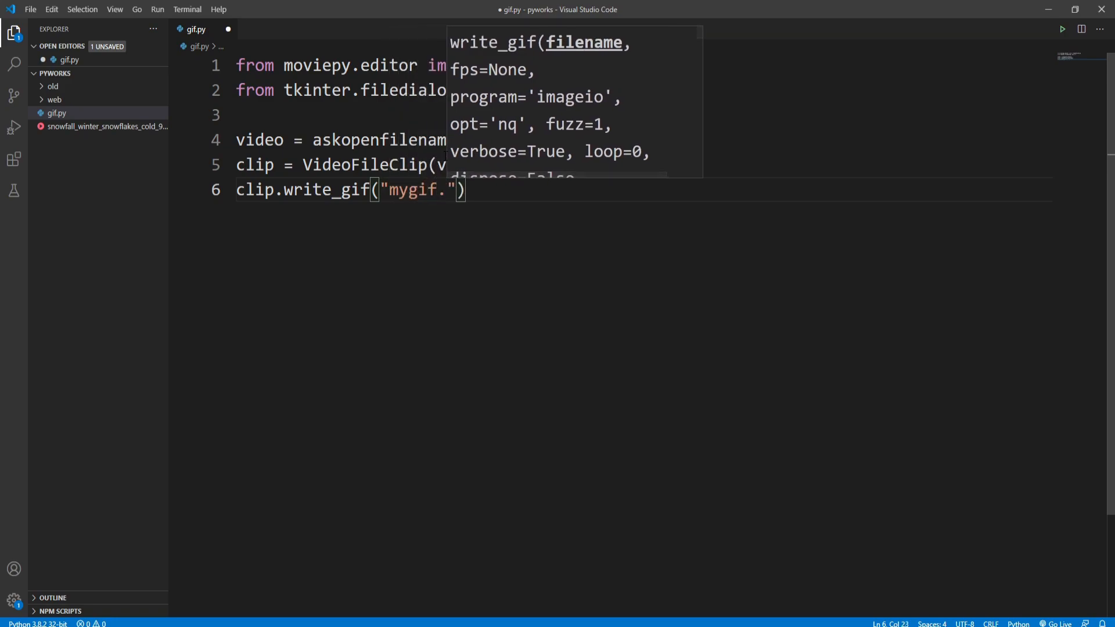
pyautogui.write('gif')
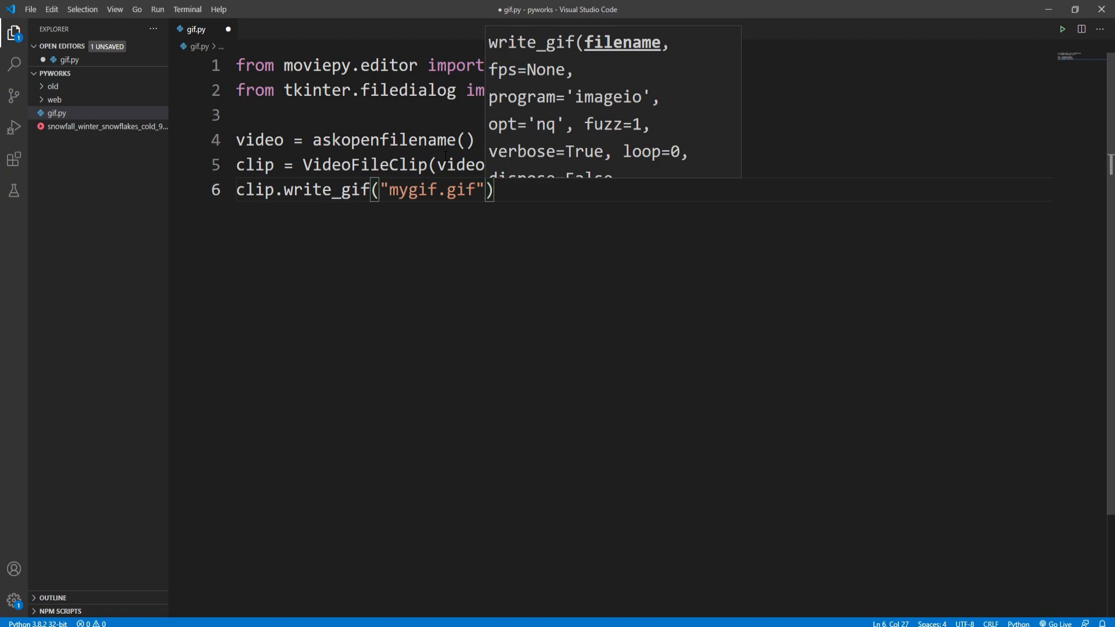
pyautogui.write(',')
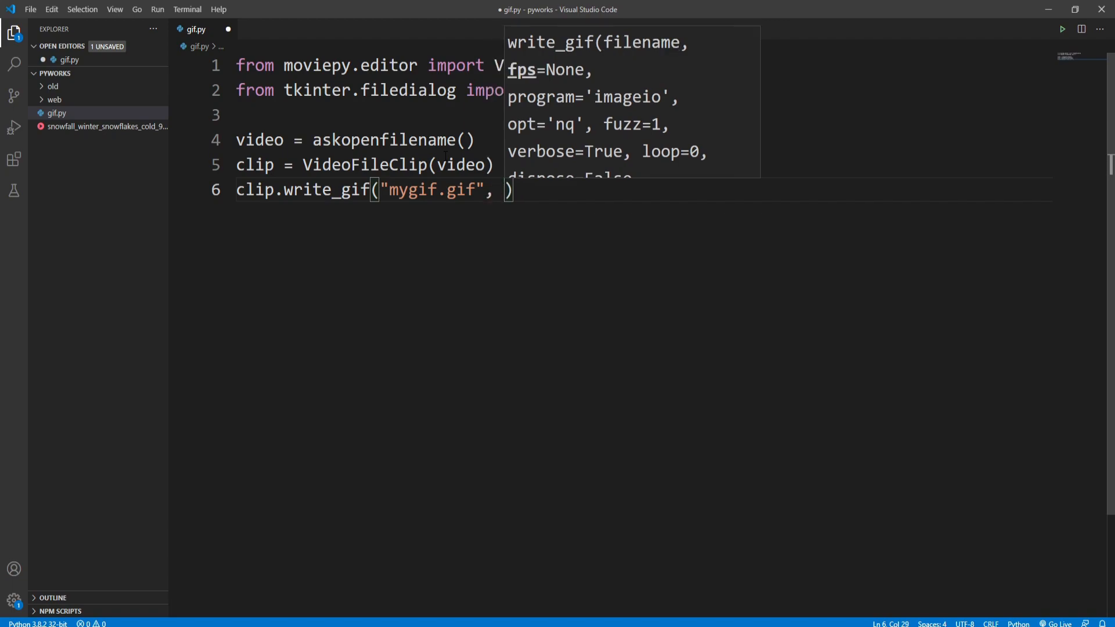
pyautogui.write('fp')
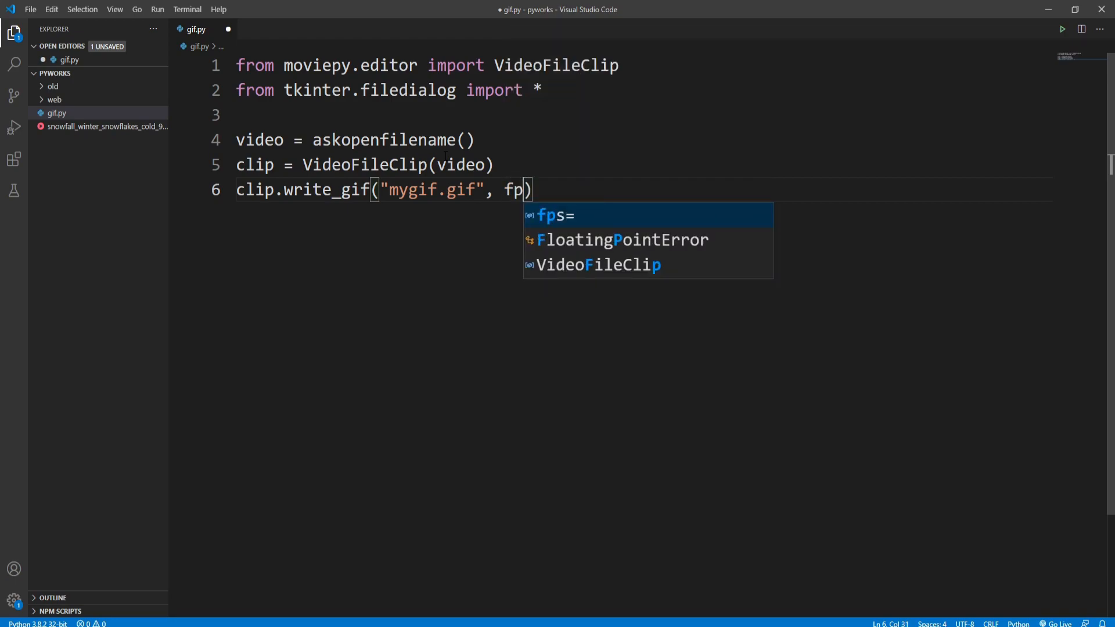
pyautogui.press('Tab')
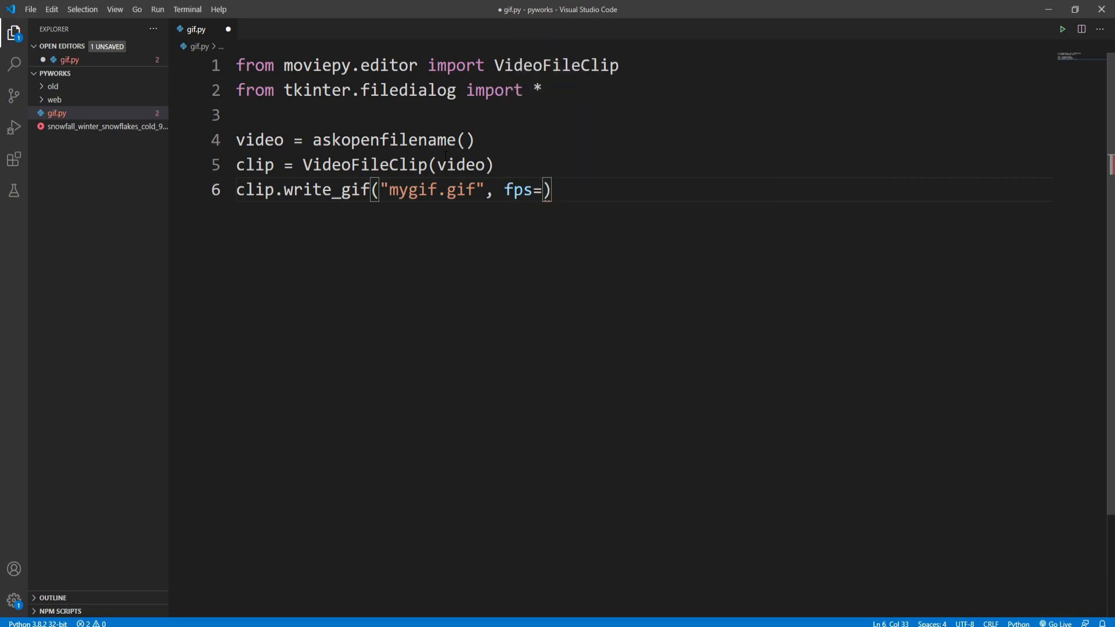
pyautogui.write('10')
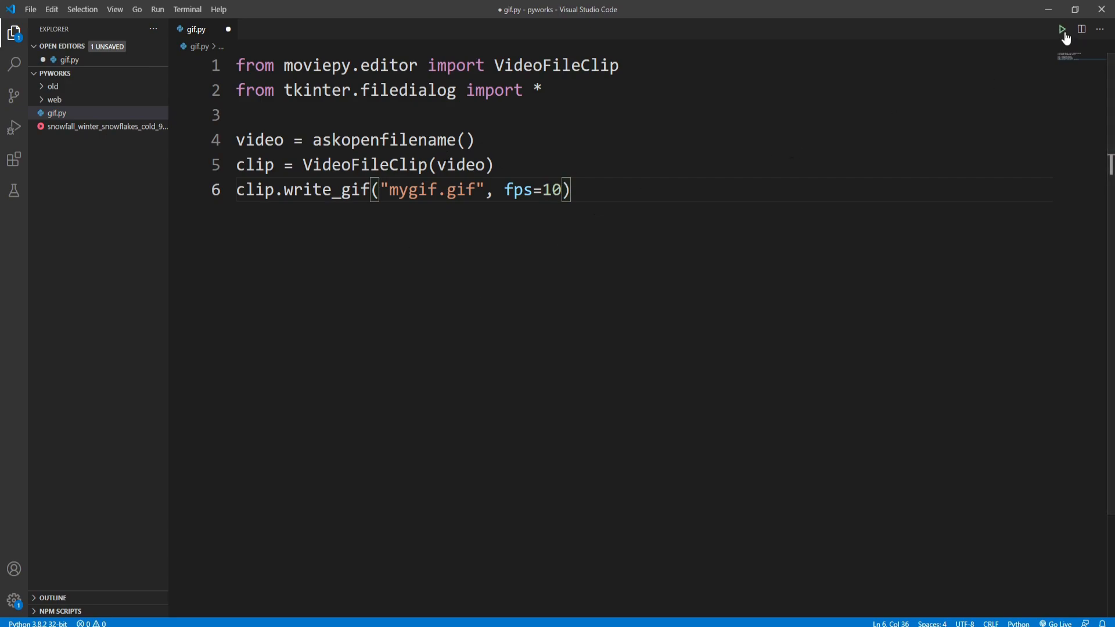
# Run gif.py and select snowfall_winter_snowflakes_cold_907.mp4 as the video to convert.
pyautogui.click(1061, 30)
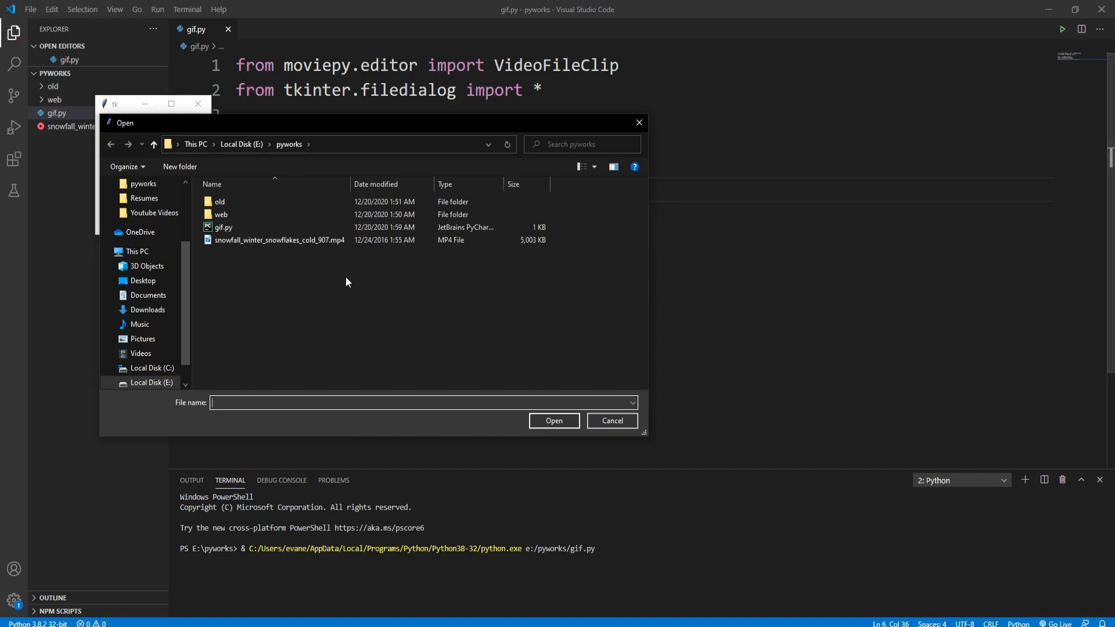
pyautogui.click(279, 240)
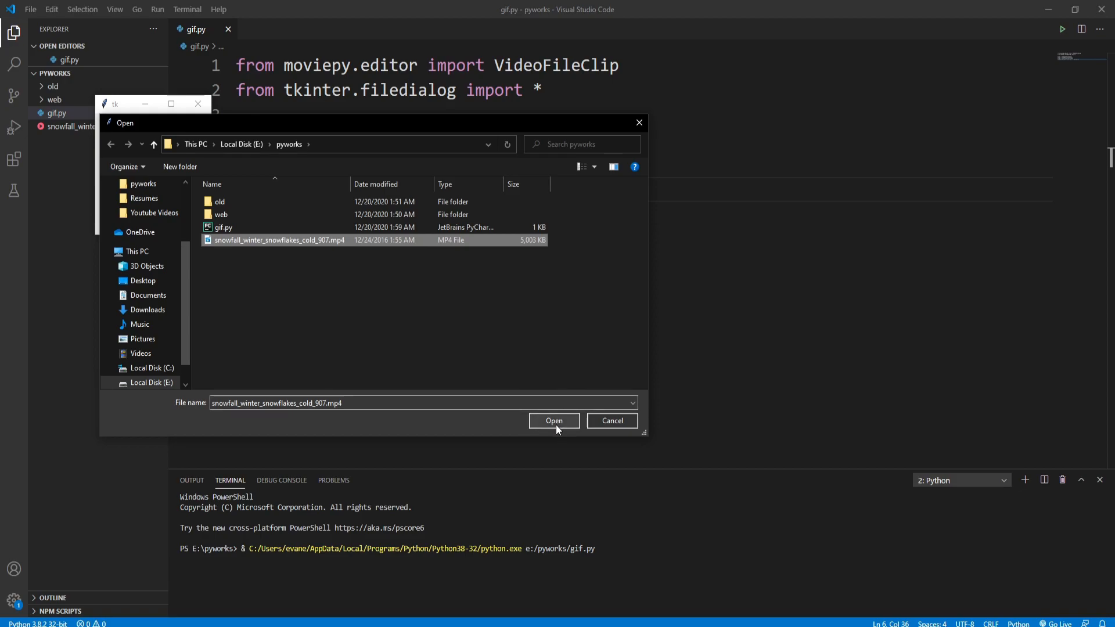
pyautogui.click(553, 421)
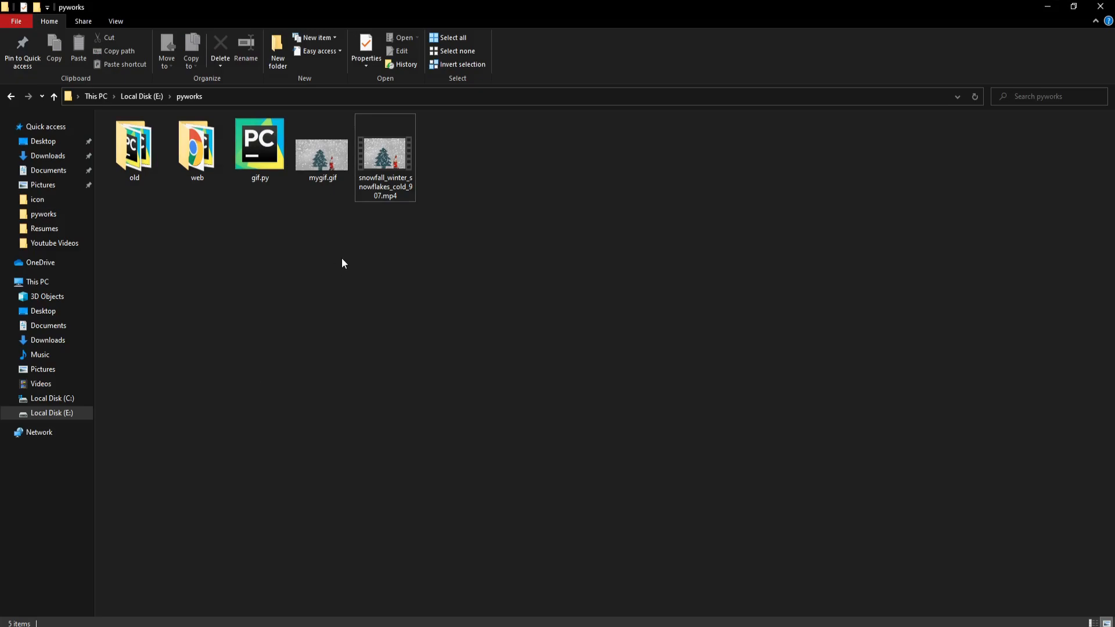
# Open mygif.gif from the pyworks folder in Photos.
pyautogui.click(321, 148)
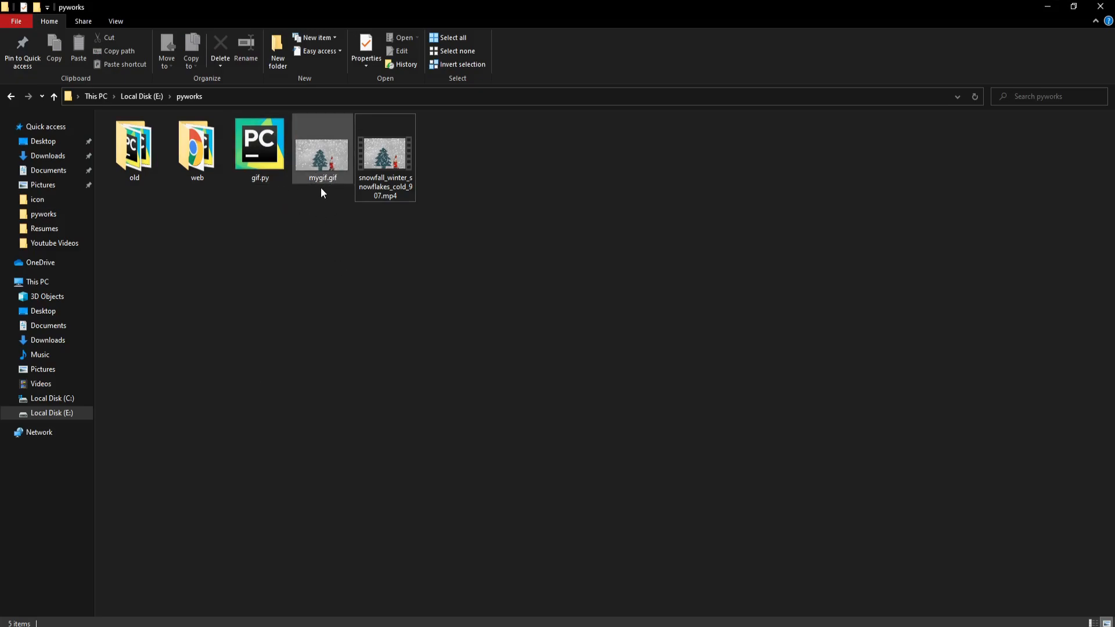
pyautogui.moveTo(334, 157)
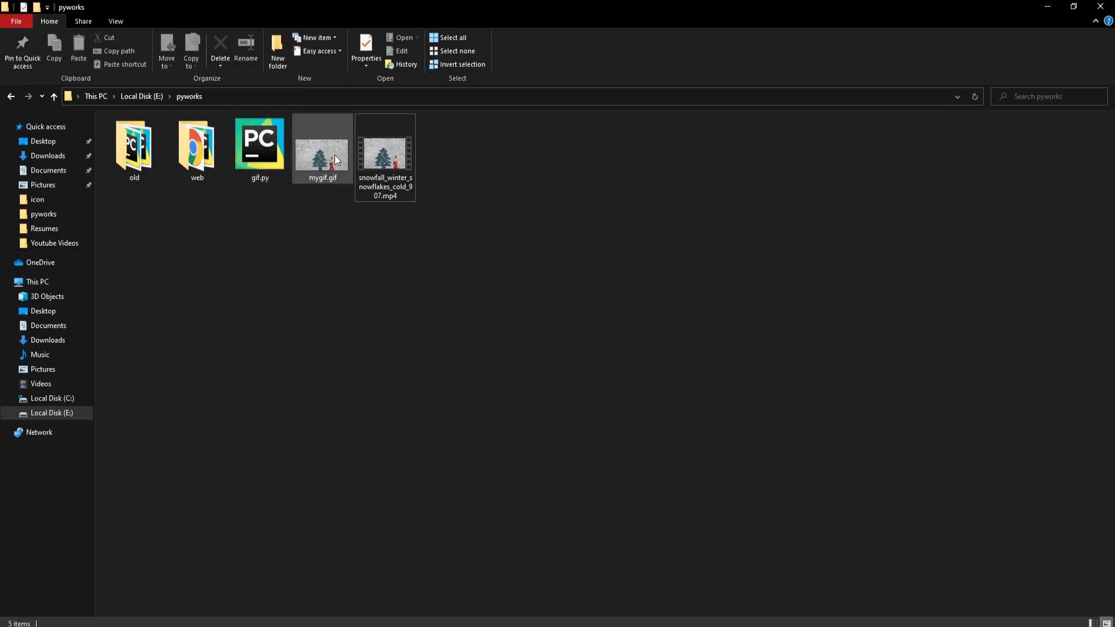
pyautogui.doubleClick(322, 147)
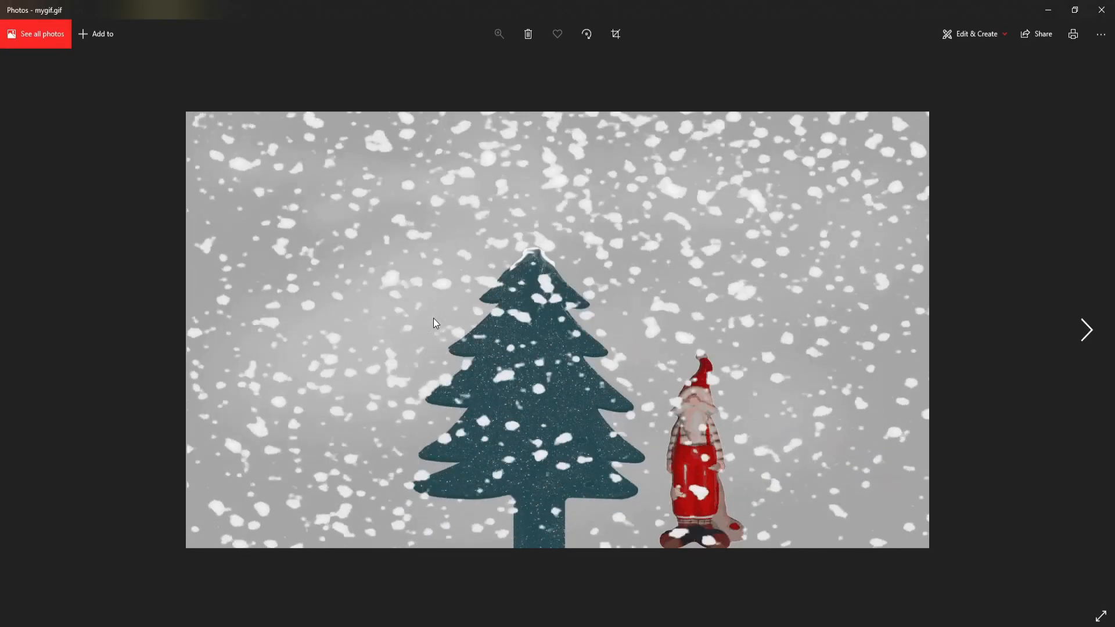
pyautogui.moveTo(469, 290)
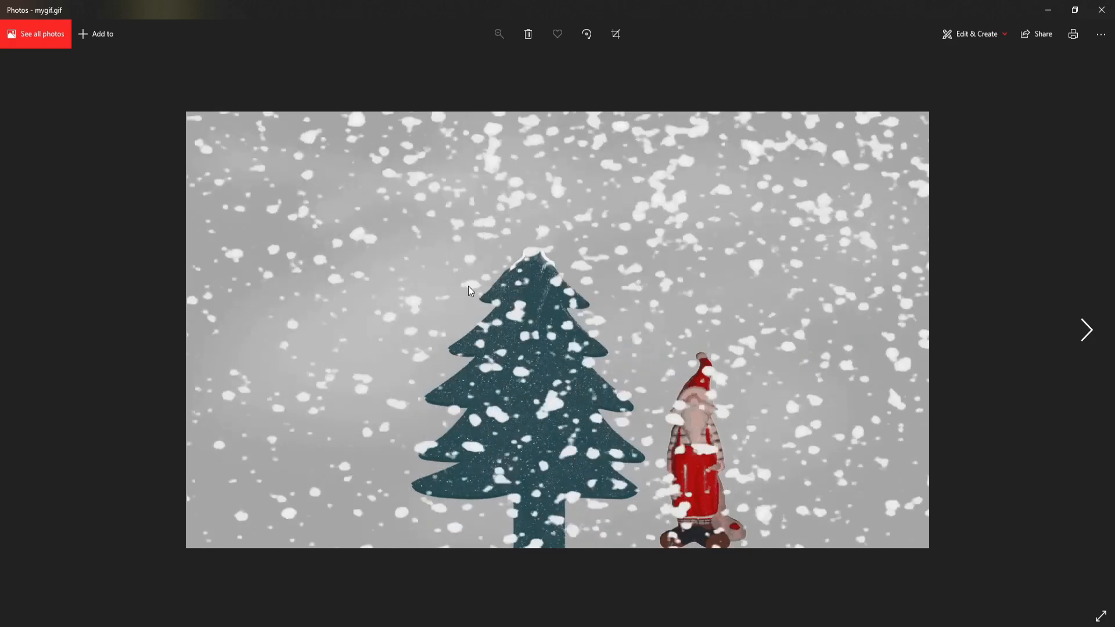